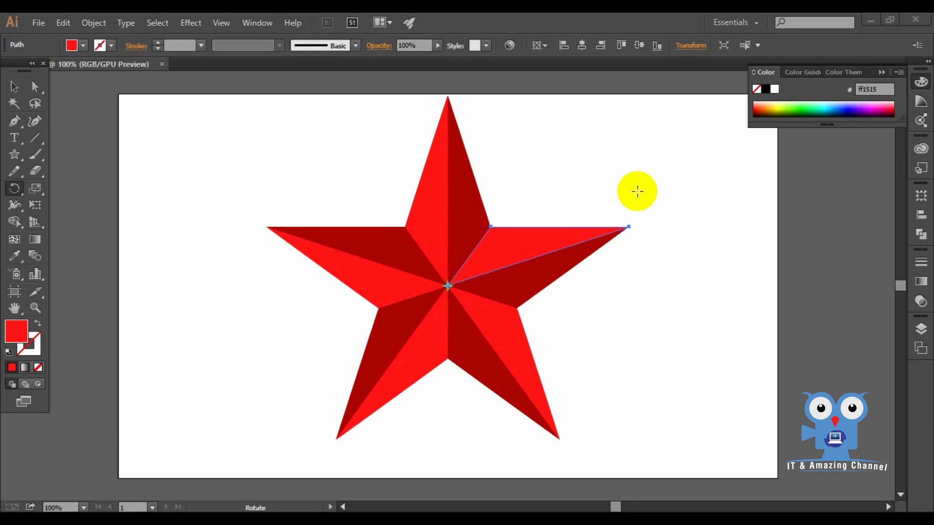
# Step: Close the finished two-tone red star document via File > Close
pyautogui.click(37, 23)
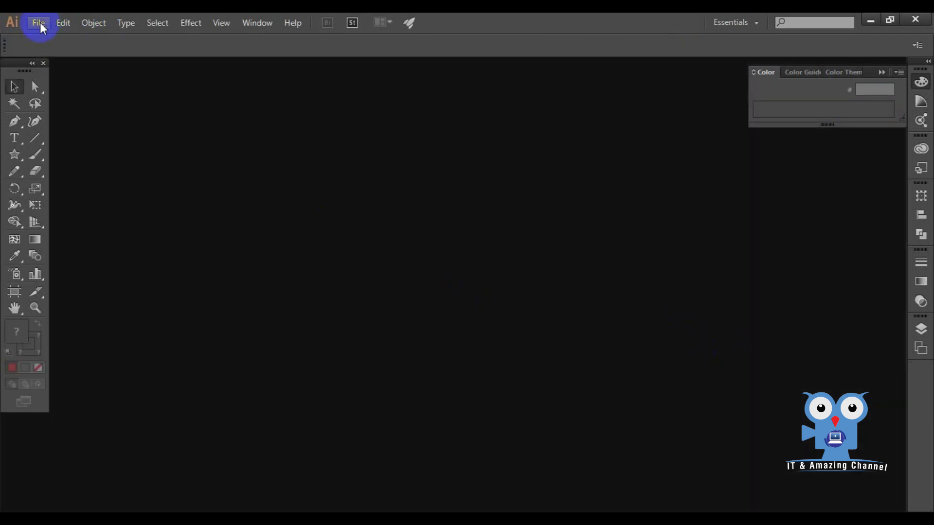
# Step: Create a new Web-profile document sized 960 x 560 px
pyautogui.click(37, 22)
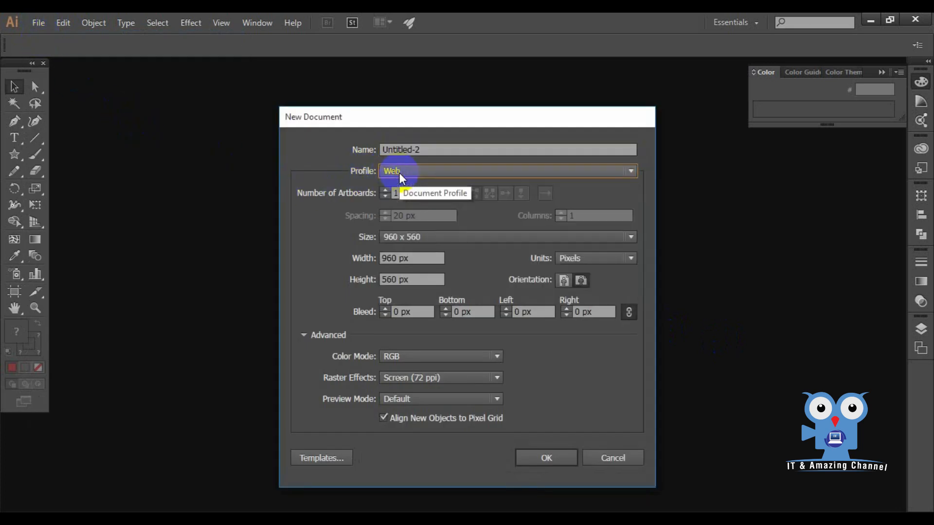
pyautogui.click(545, 457)
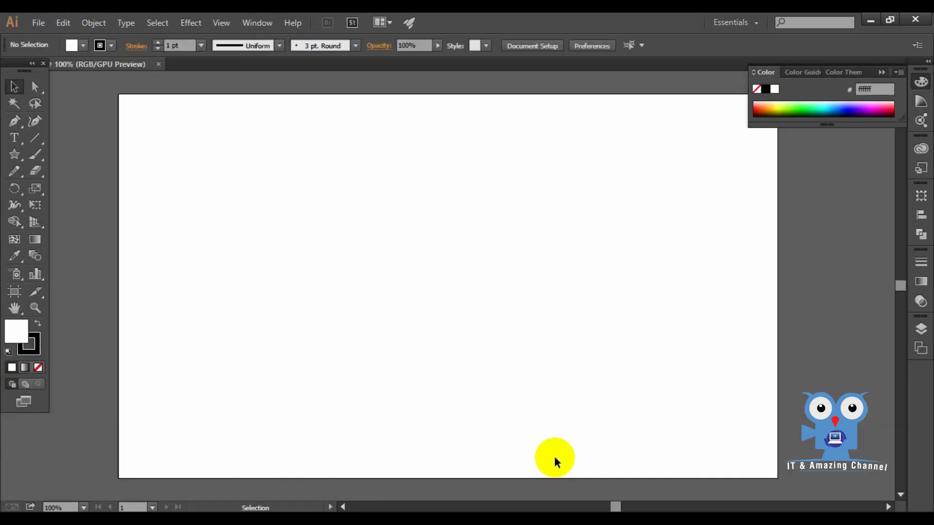
pyautogui.moveTo(15, 291)
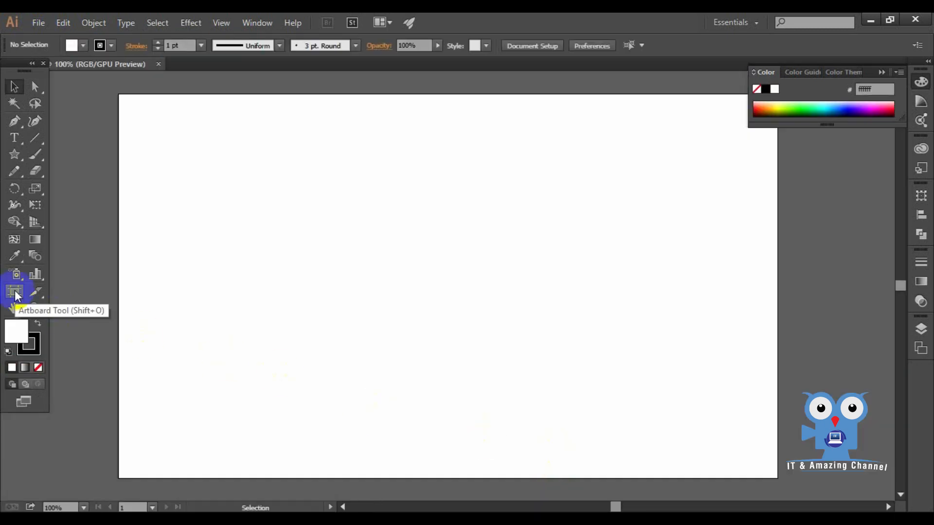
# Step: Turn on Show Center Mark for the artboard using the Artboard Tool
pyautogui.click(14, 291)
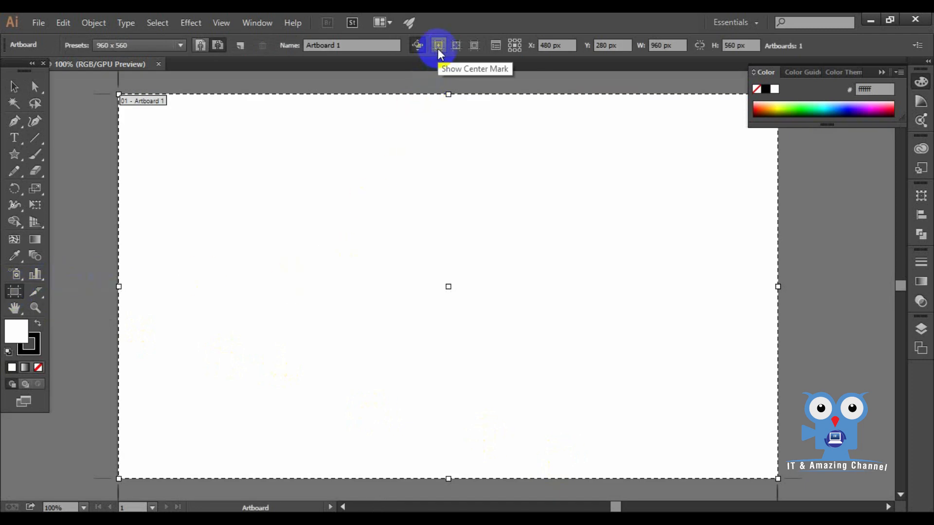
pyautogui.click(439, 45)
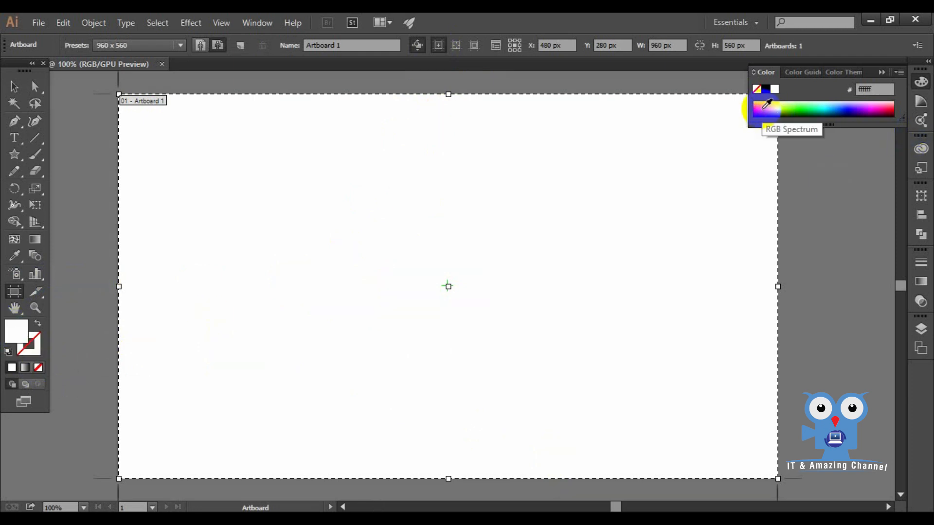
# Step: Draw a large dark red (#aa0000) five-pointed star outward from the centre mark
pyautogui.click(763, 107)
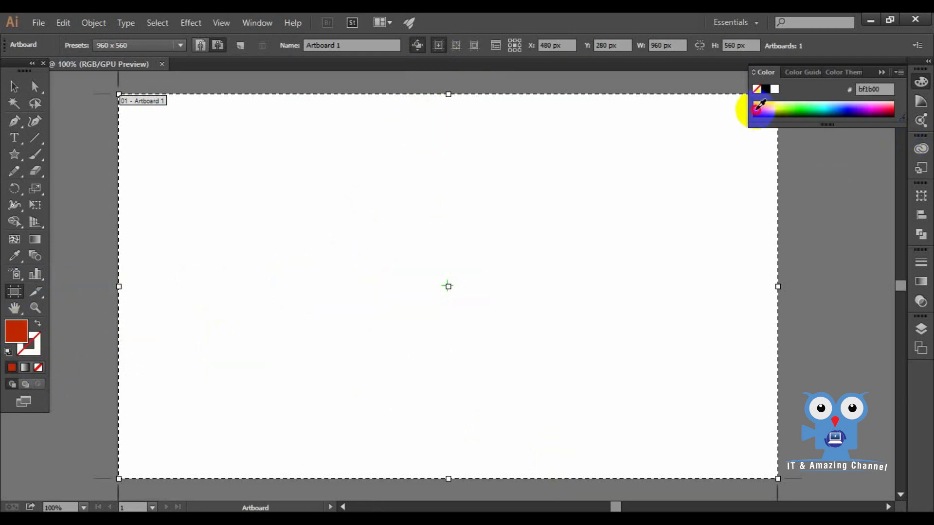
pyautogui.click(755, 107)
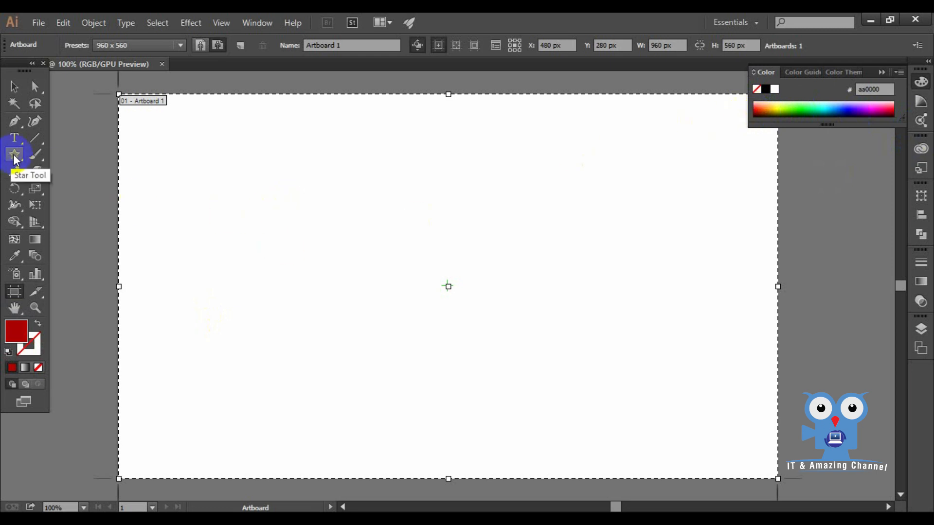
pyautogui.click(14, 154)
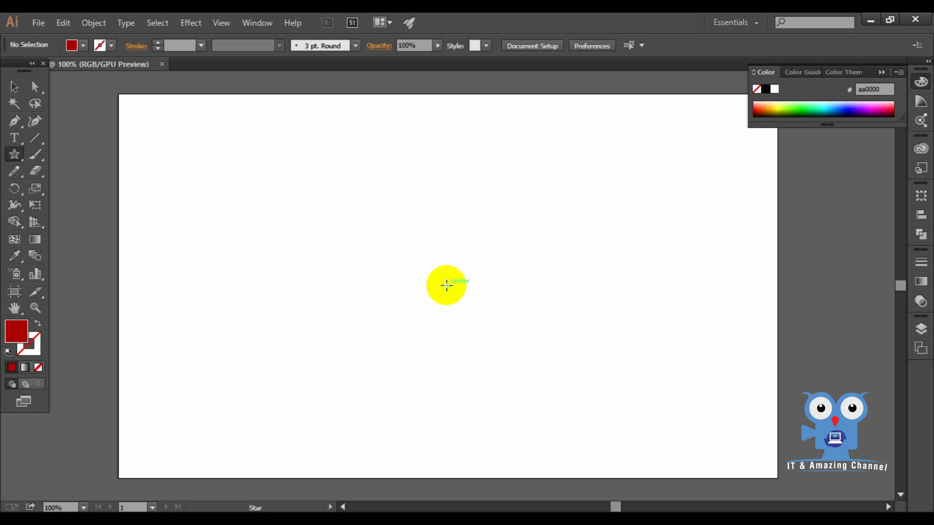
pyautogui.moveTo(446, 286); pyautogui.dragTo(528, 379)
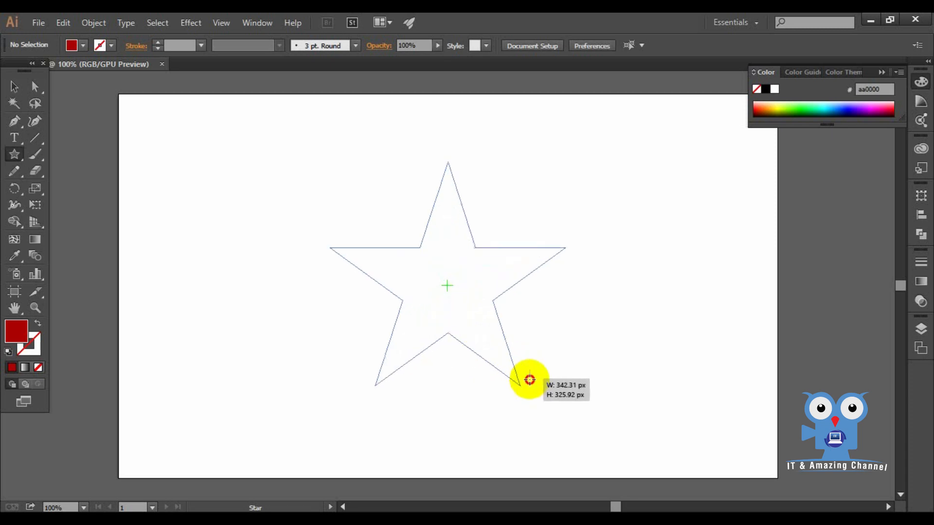
pyautogui.moveTo(529, 380); pyautogui.dragTo(585, 431)
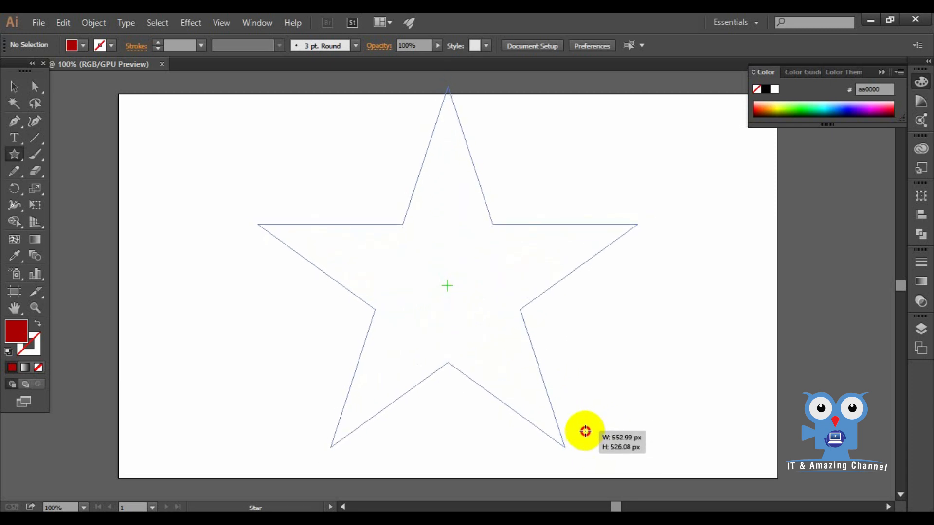
pyautogui.moveTo(585, 431); pyautogui.dragTo(581, 421)
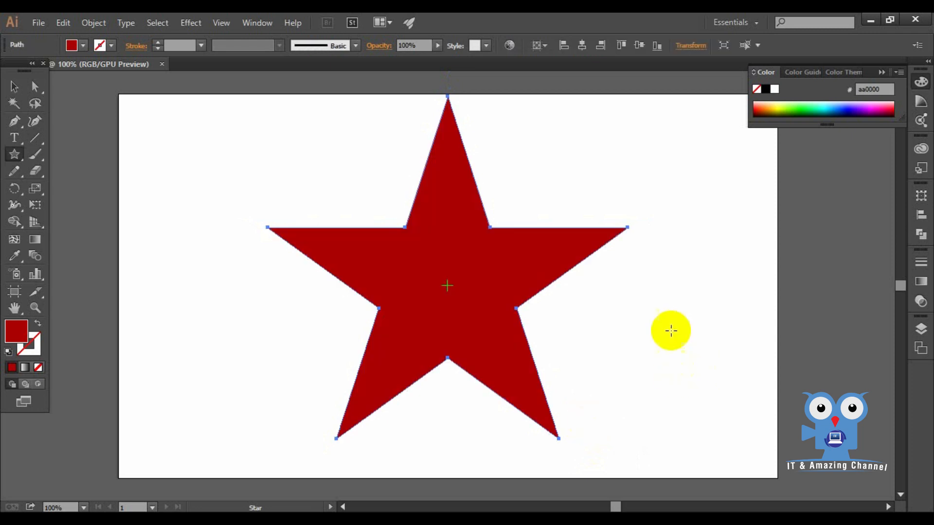
pyautogui.moveTo(531, 361)
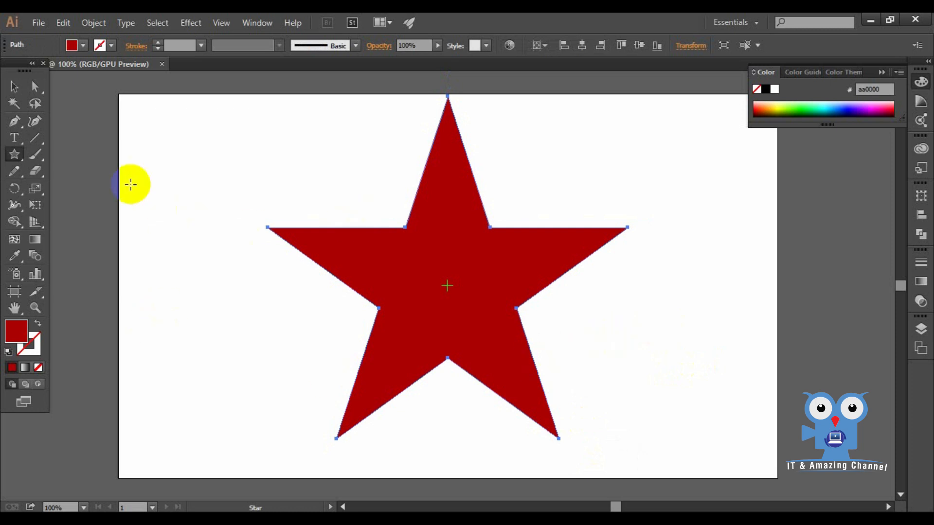
# Step: Deselect the star with the Selection Tool and adjust the fill toward light red
pyautogui.click(14, 87)
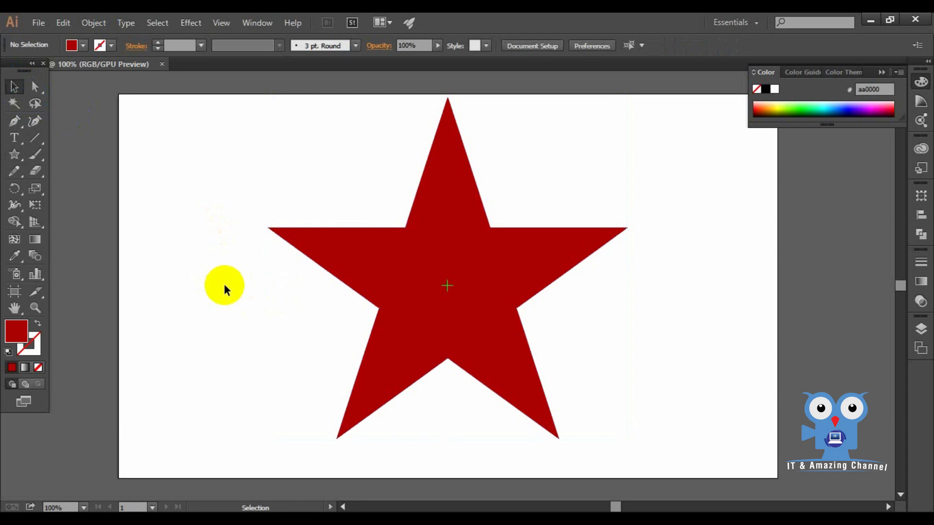
pyautogui.moveTo(226, 286); pyautogui.dragTo(352, 311)
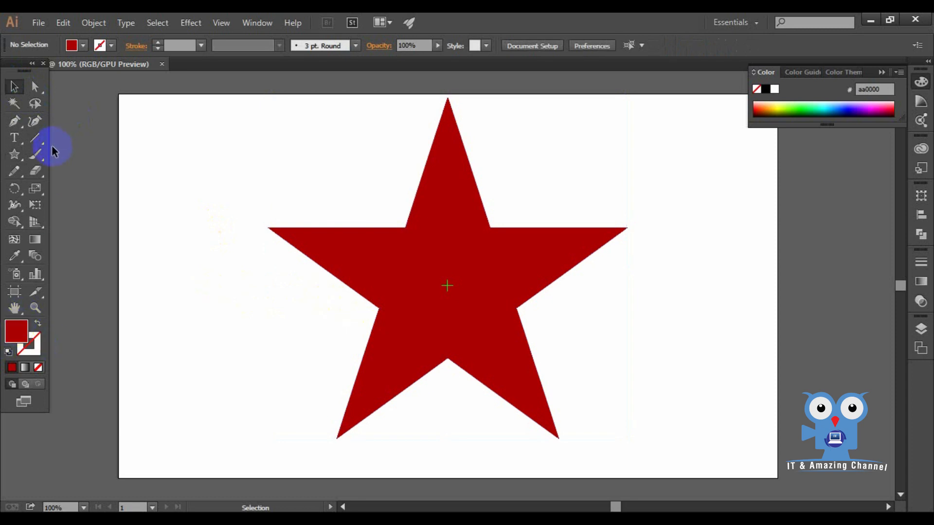
pyautogui.moveTo(13, 239)
pyautogui.write('ff5555')
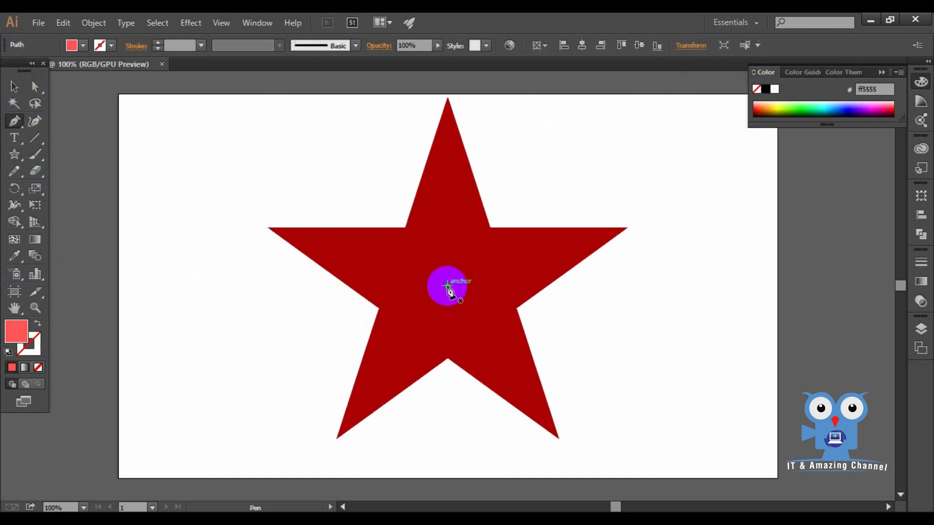
# Step: Pen-draw a light red triangle from star centre over the top point's left half
pyautogui.moveTo(449, 292); pyautogui.dragTo(405, 238)
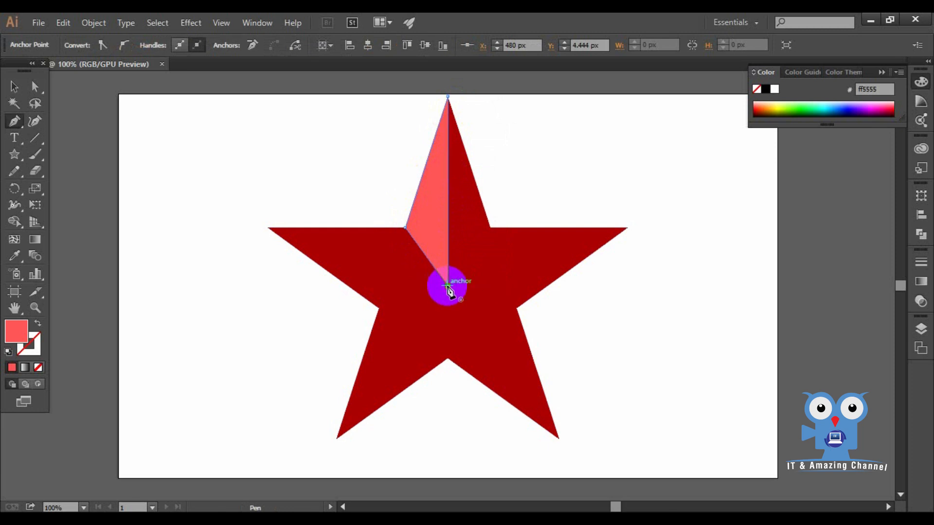
pyautogui.moveTo(447, 289); pyautogui.dragTo(485, 289)
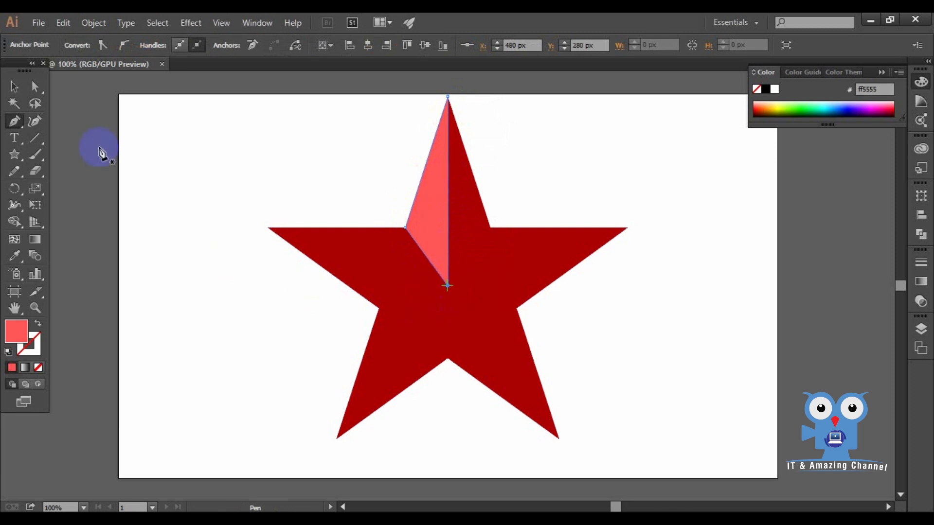
pyautogui.click(14, 87)
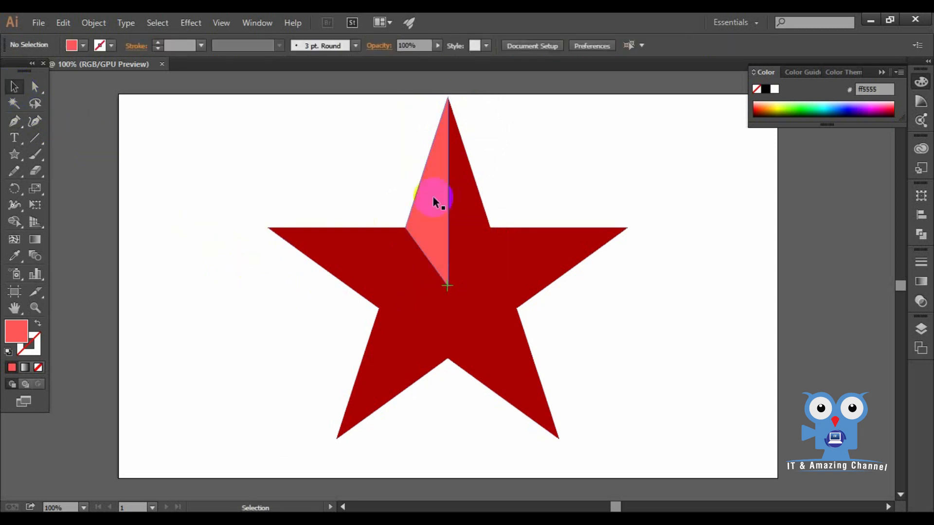
# Step: Select the light red facet and choose the Rotate Tool for a 72° rotation
pyautogui.click(426, 215)
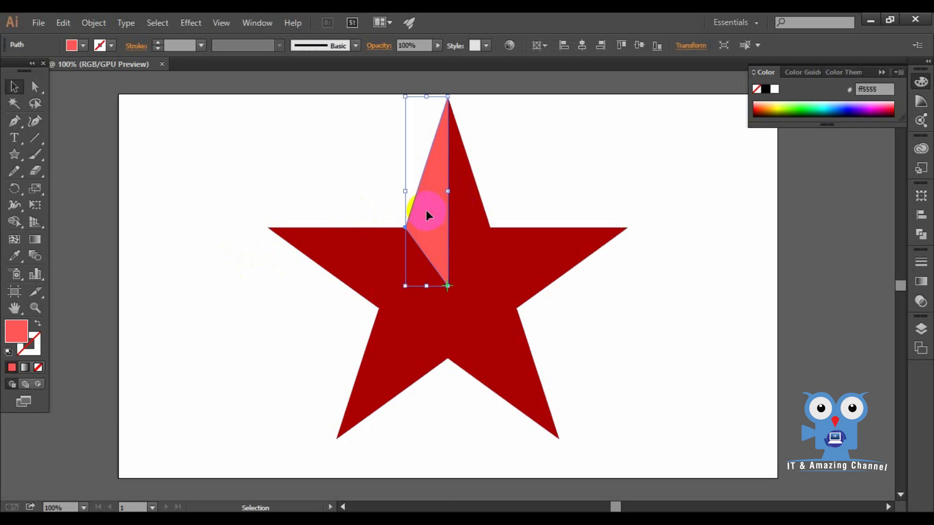
pyautogui.moveTo(15, 189)
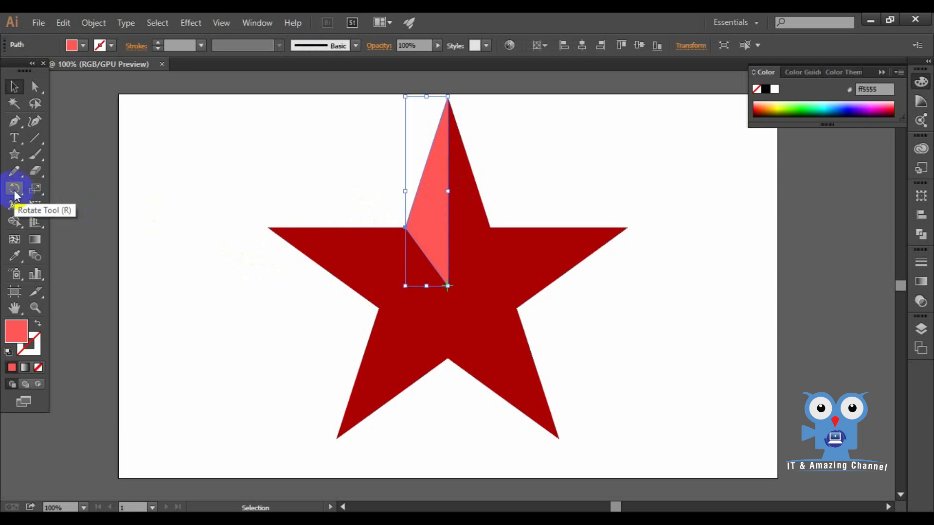
pyautogui.click(16, 189)
pyautogui.write('72')
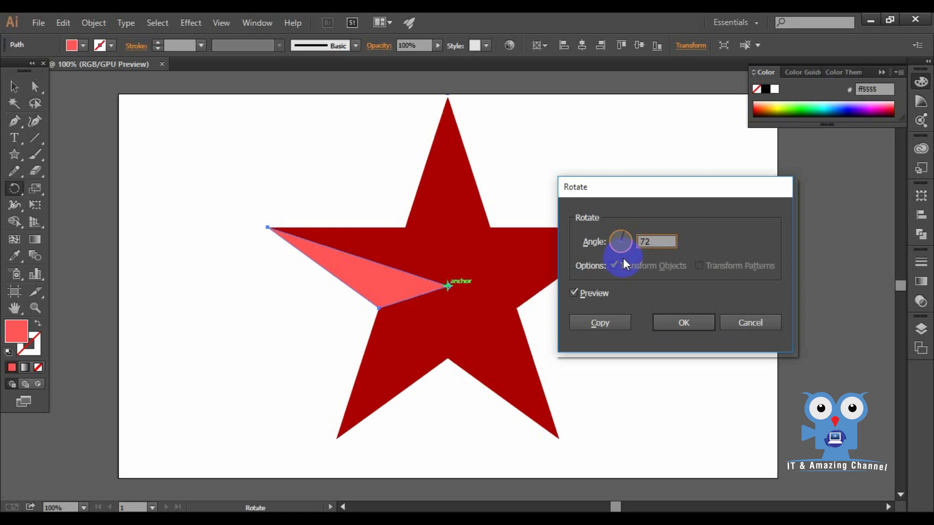
# Step: Copy the facet rotated 72° onto the star's upper-left point
pyautogui.click(600, 322)
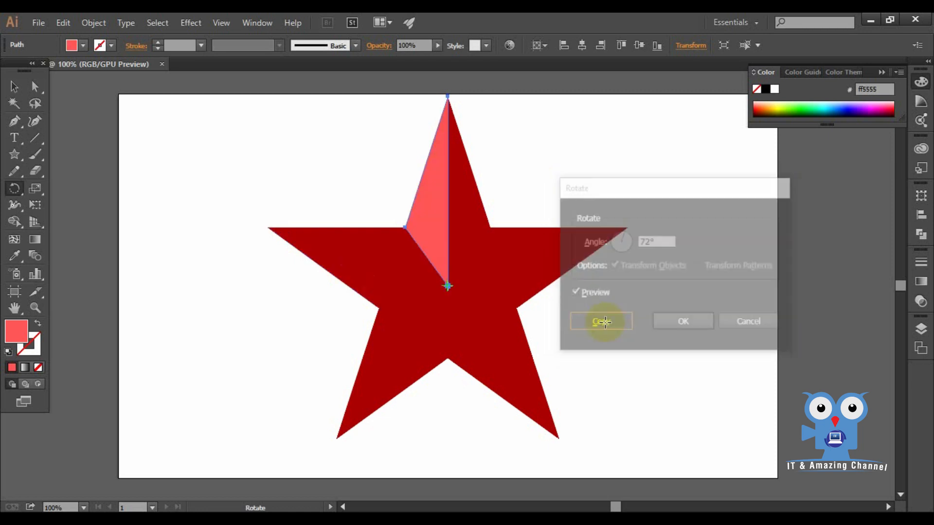
pyautogui.click(601, 321)
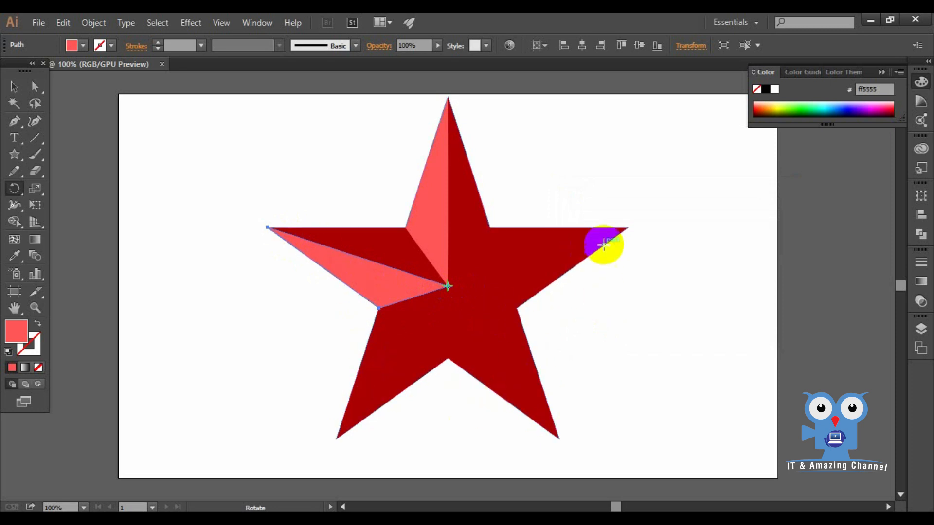
# Step: Repeat the 72° facet copy around all remaining star points
pyautogui.moveTo(604, 244); pyautogui.dragTo(369, 286)
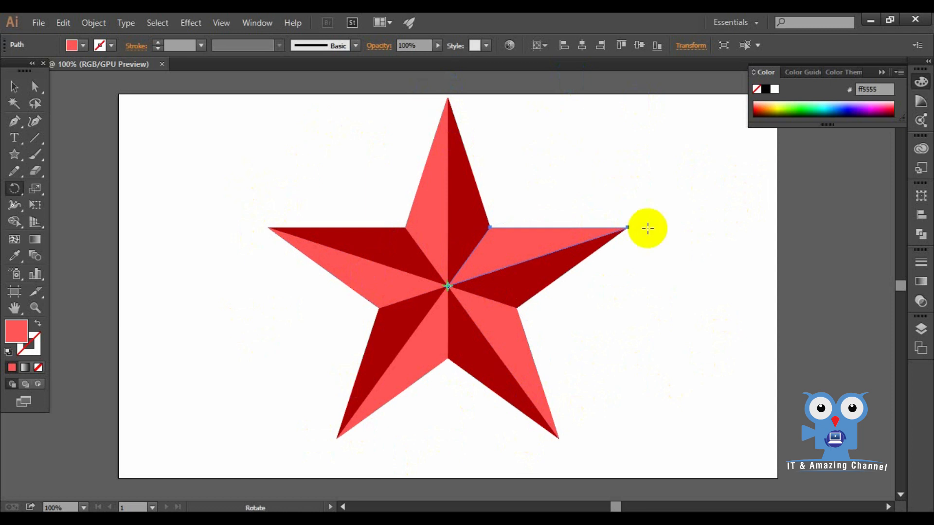
pyautogui.moveTo(438, 386)
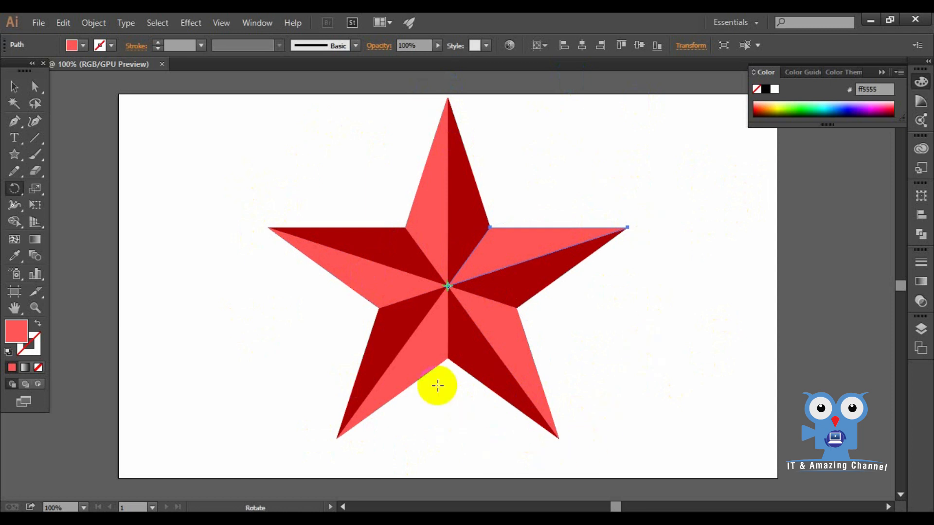